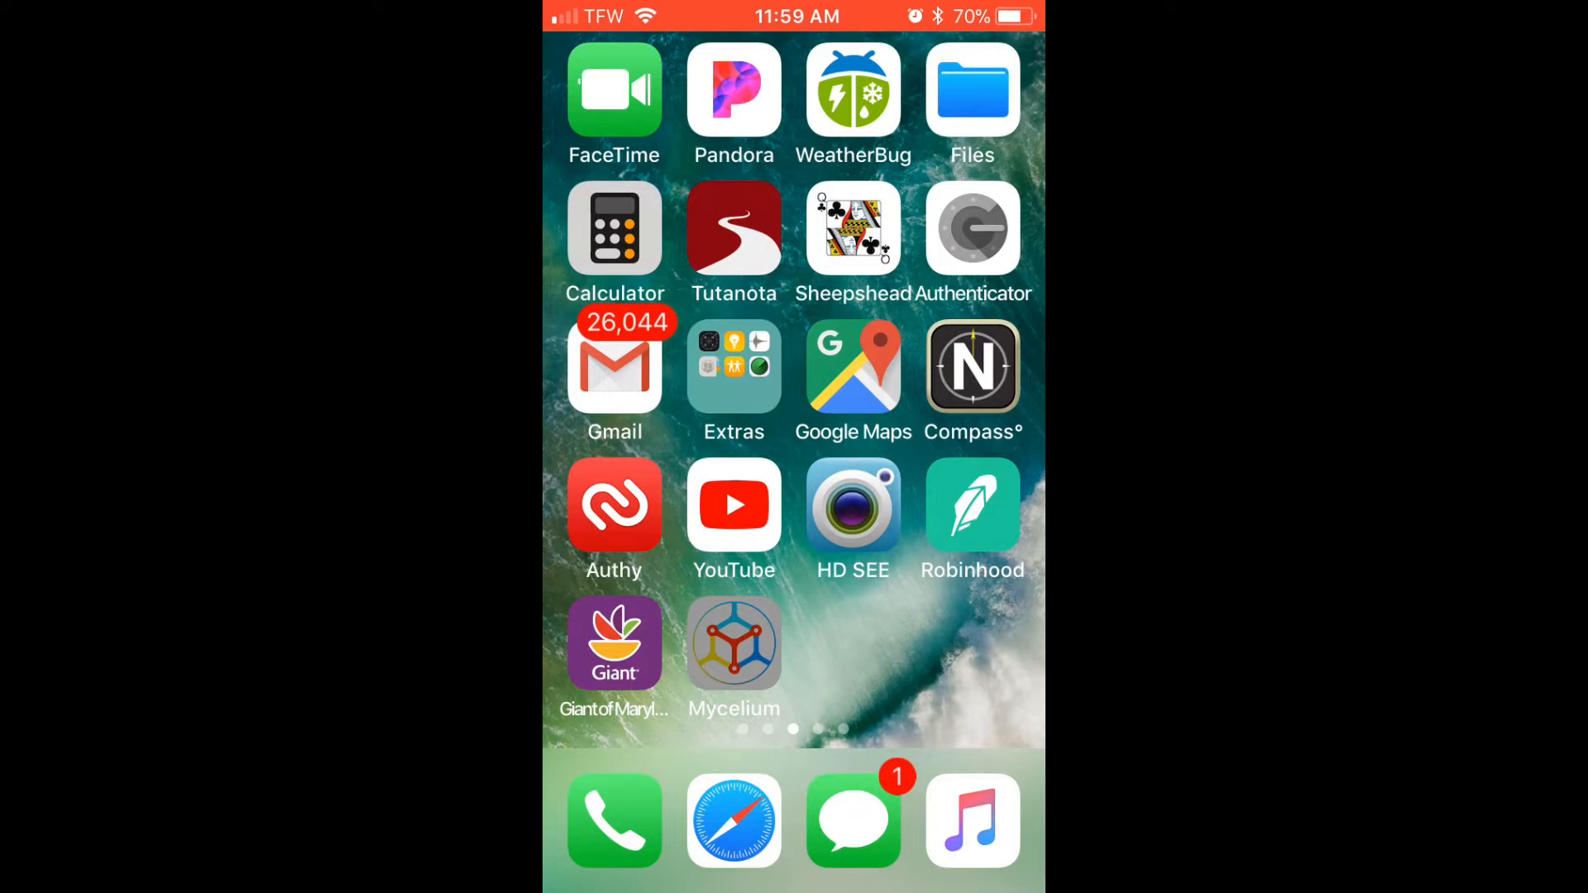
Launch the Mycelium wallet showing the Main Account at 0.00 BTC.
left_click(732, 644)
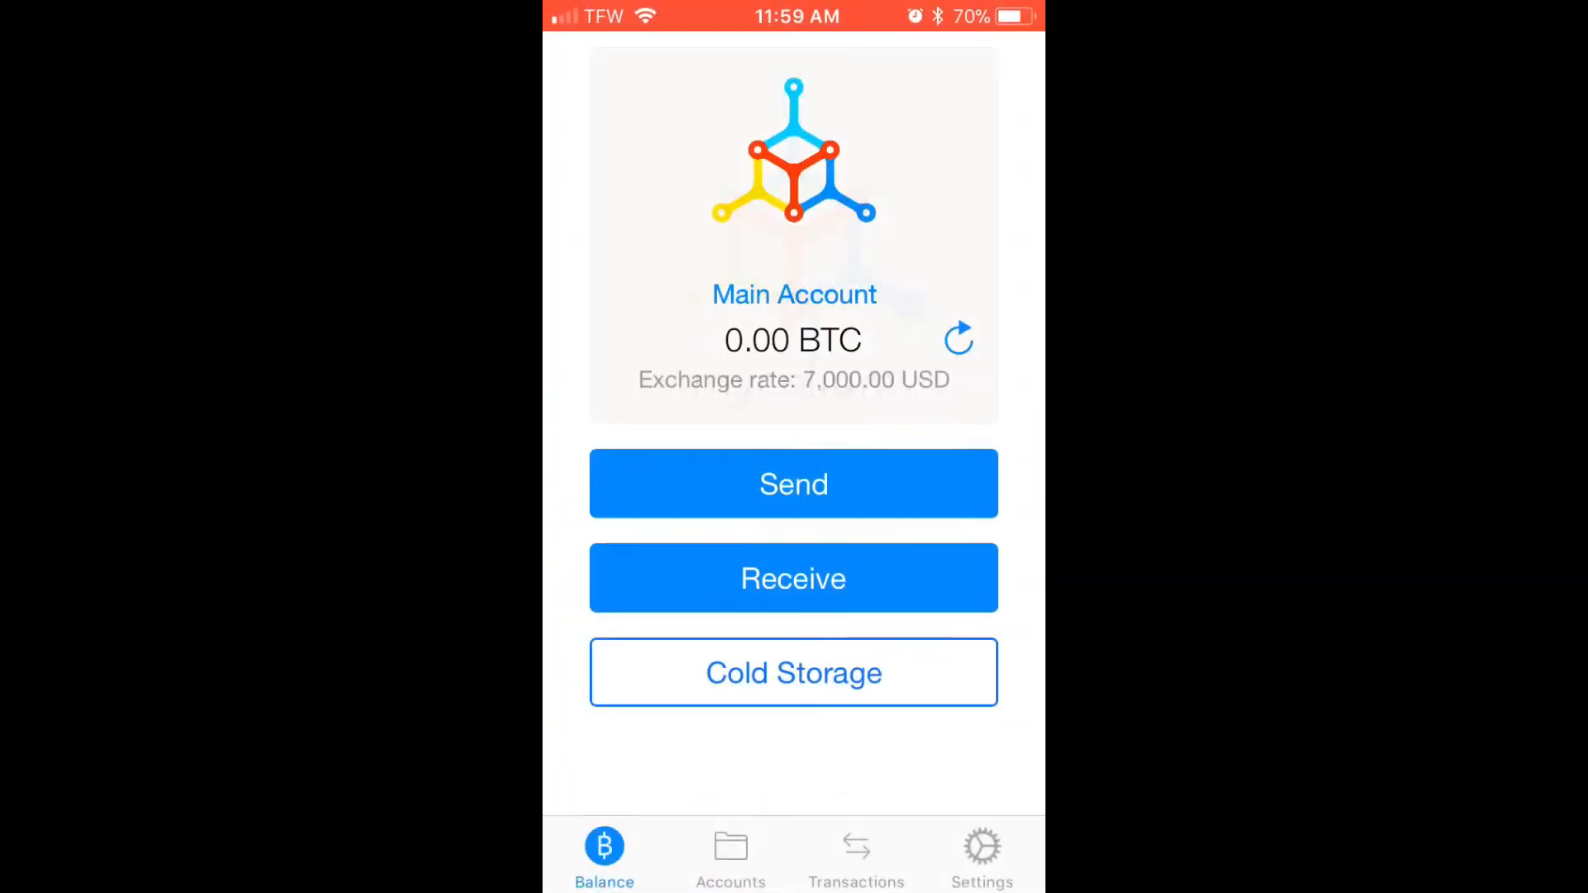
Enter Cold Storage and copy the private key from the note for the key field.
left_click(792, 671)
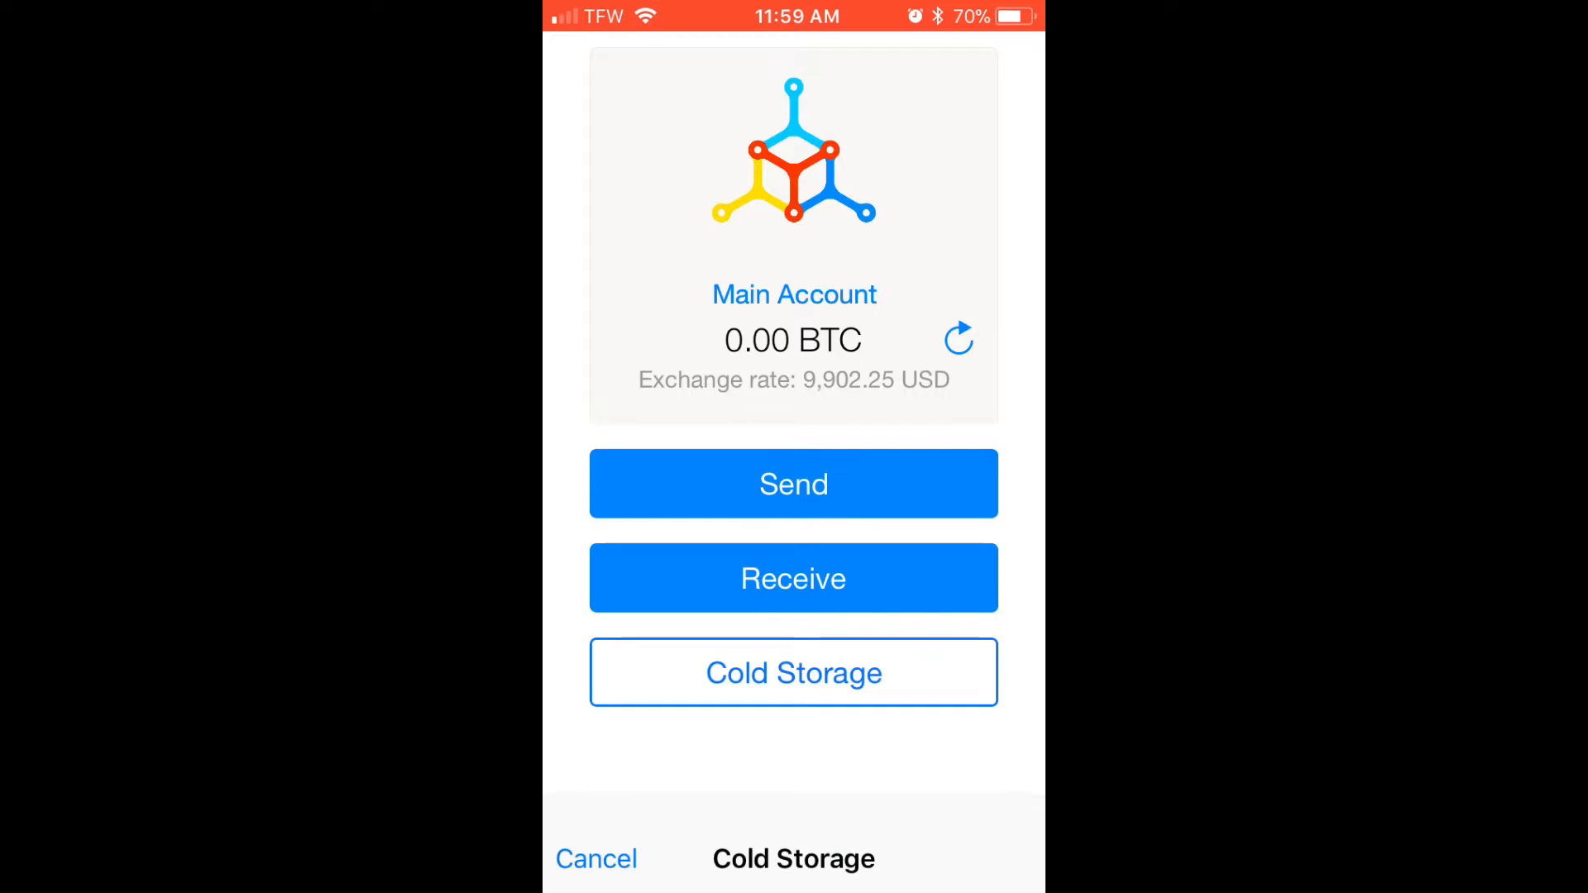
left_click(792, 672)
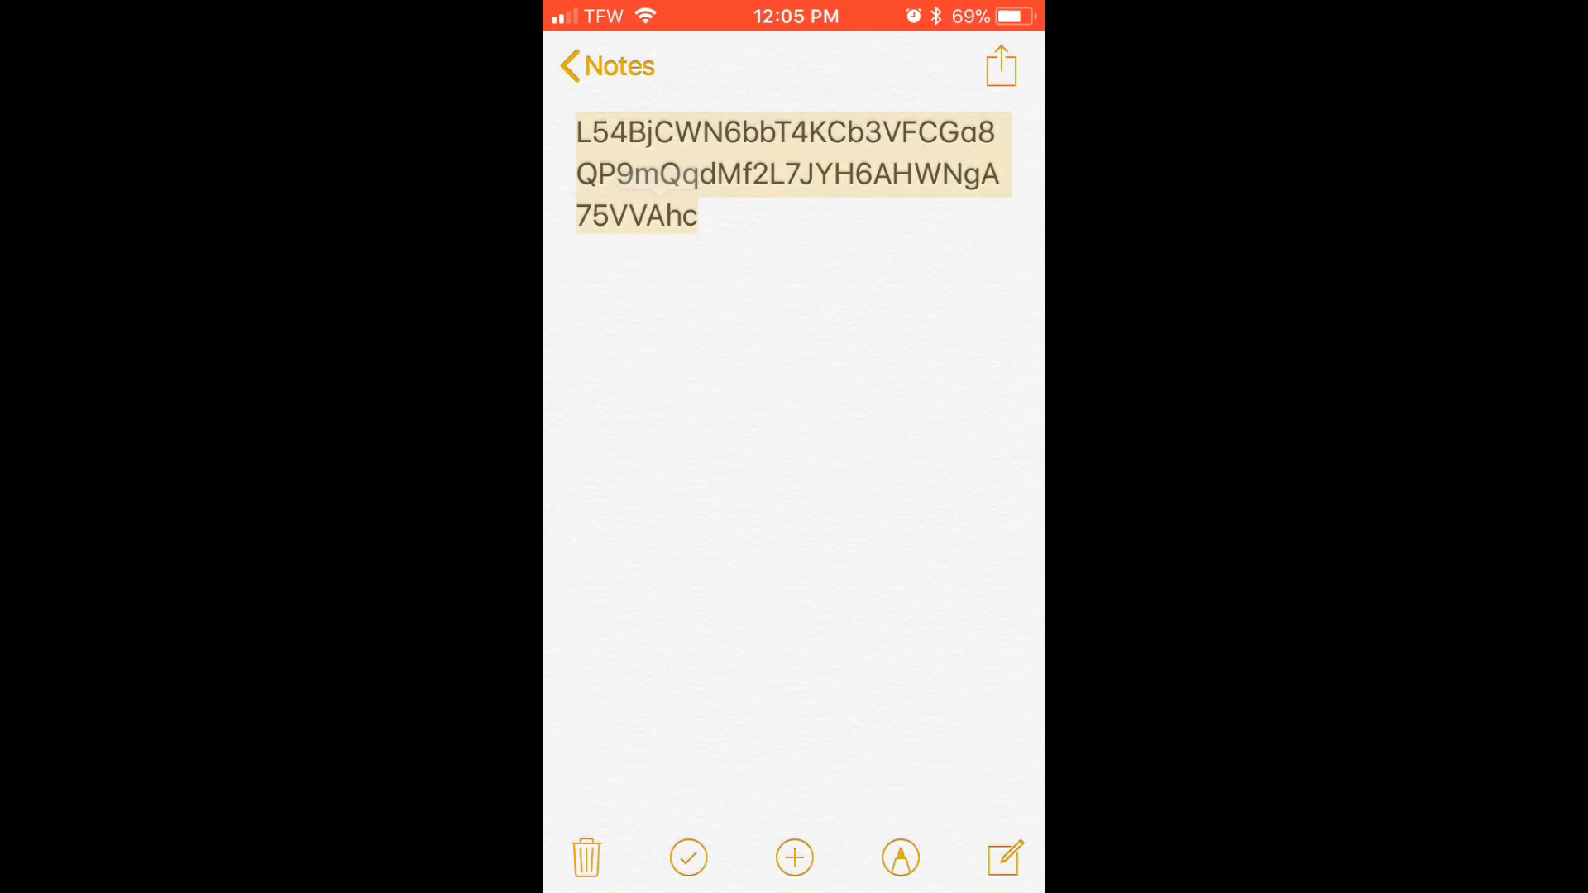
left_click(790, 172)
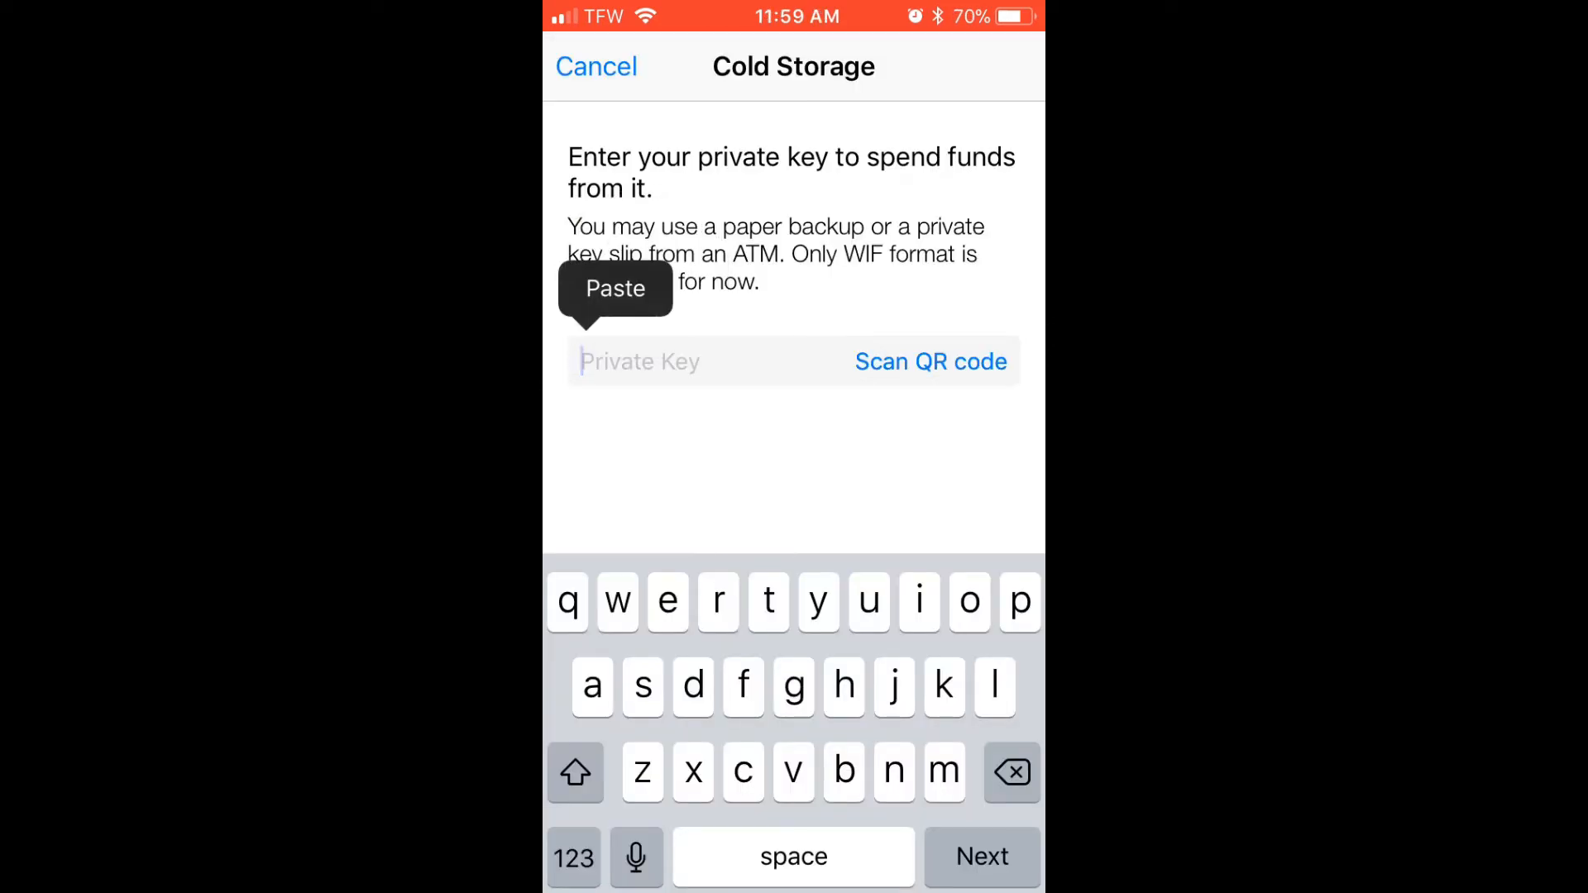
Paste the key and send its 0.0019993 BTC to the Main Account, awaiting Touch ID.
left_click(616, 288)
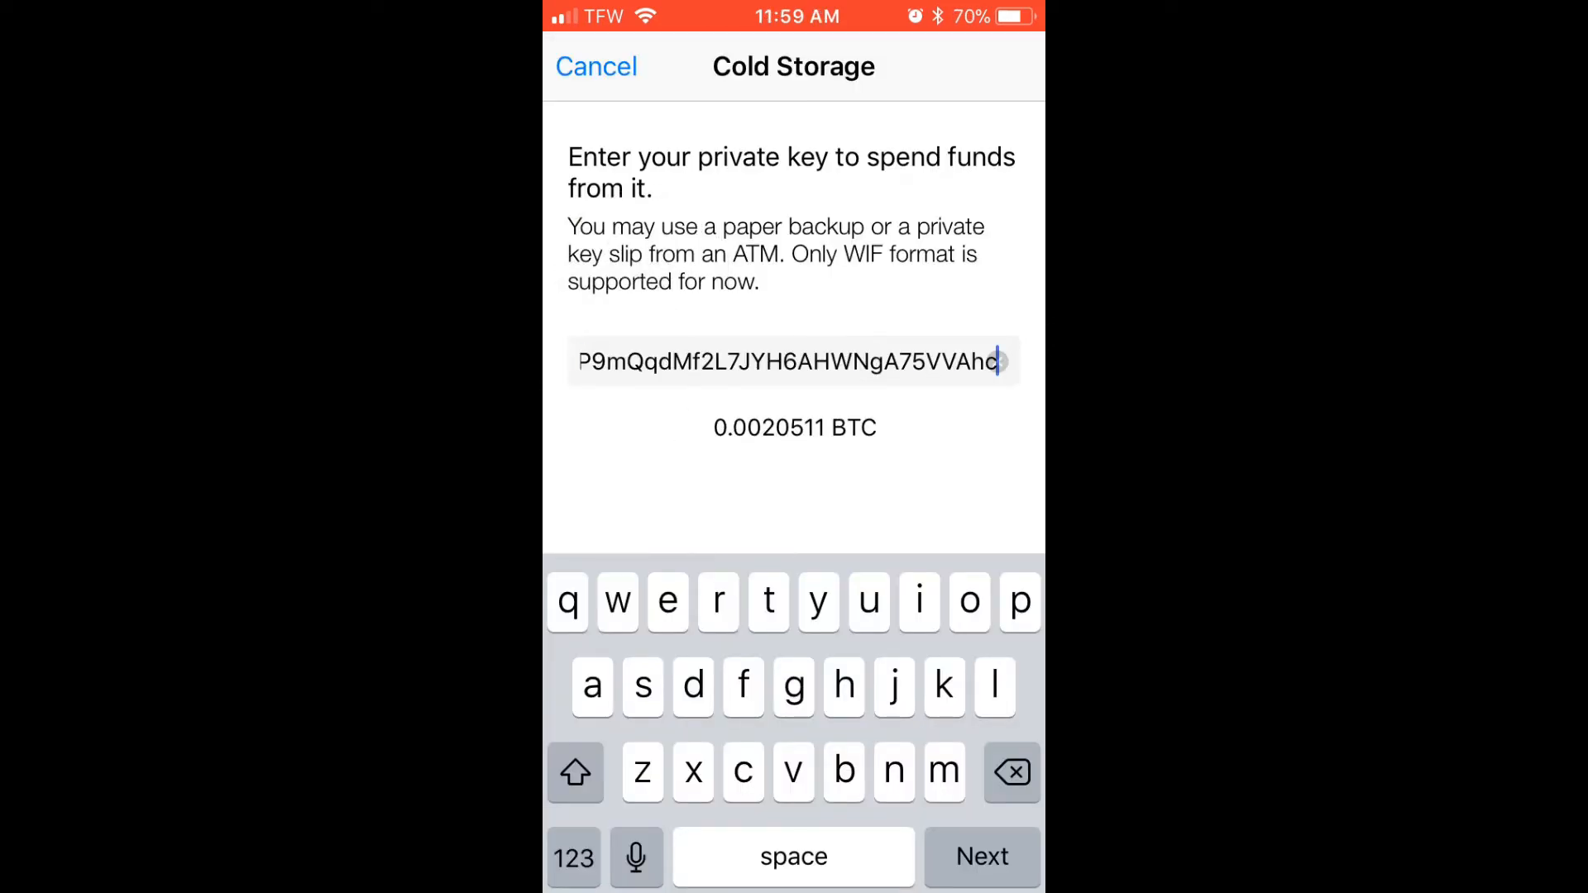
left_click(980, 855)
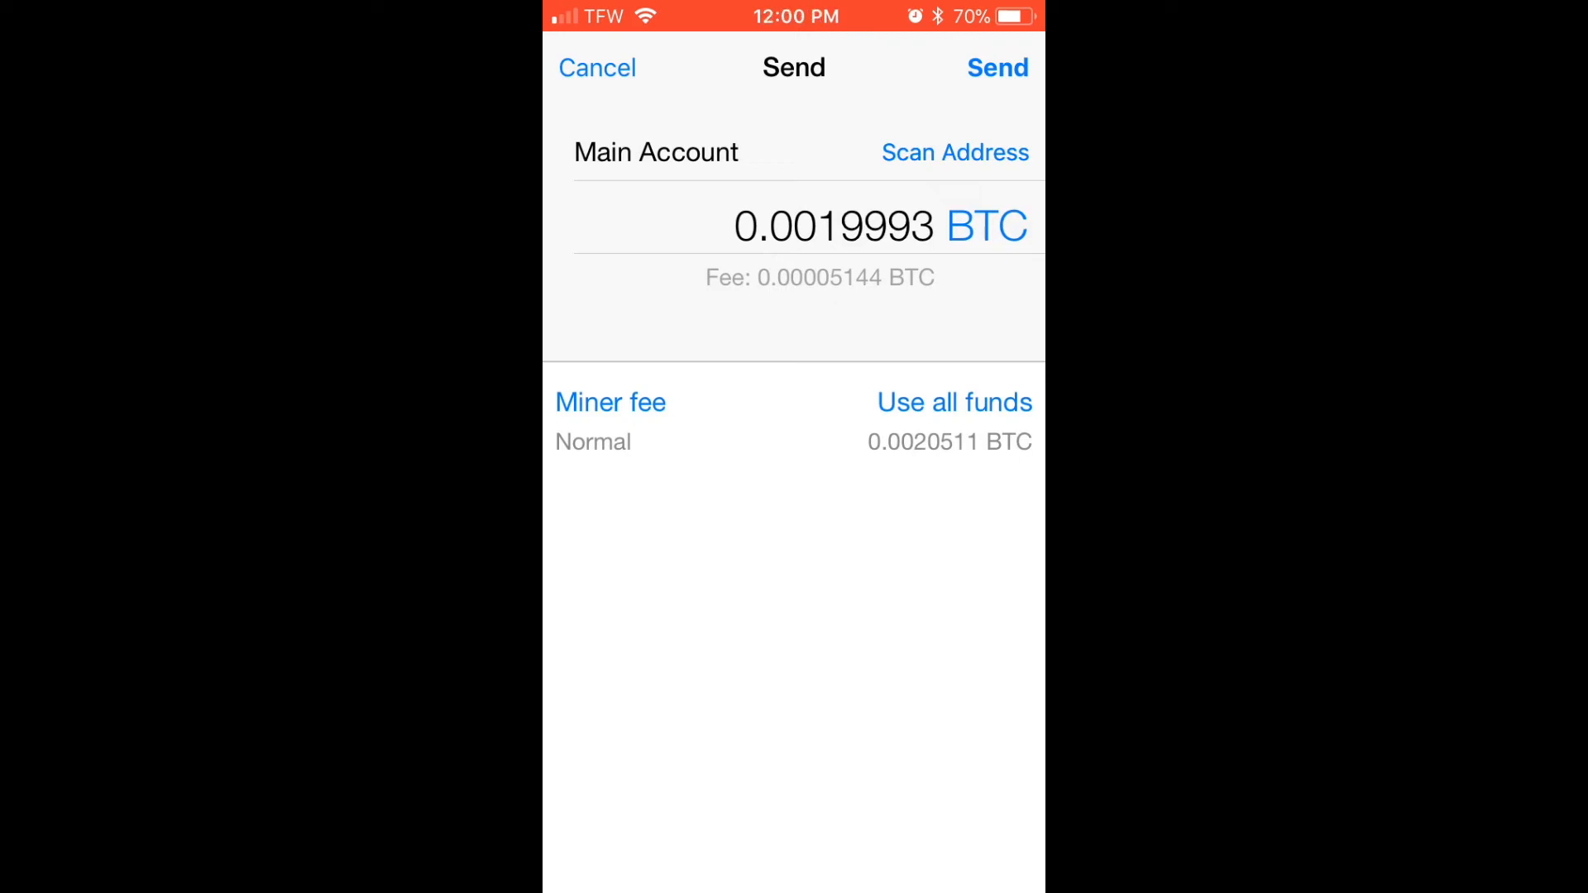
left_click(996, 67)
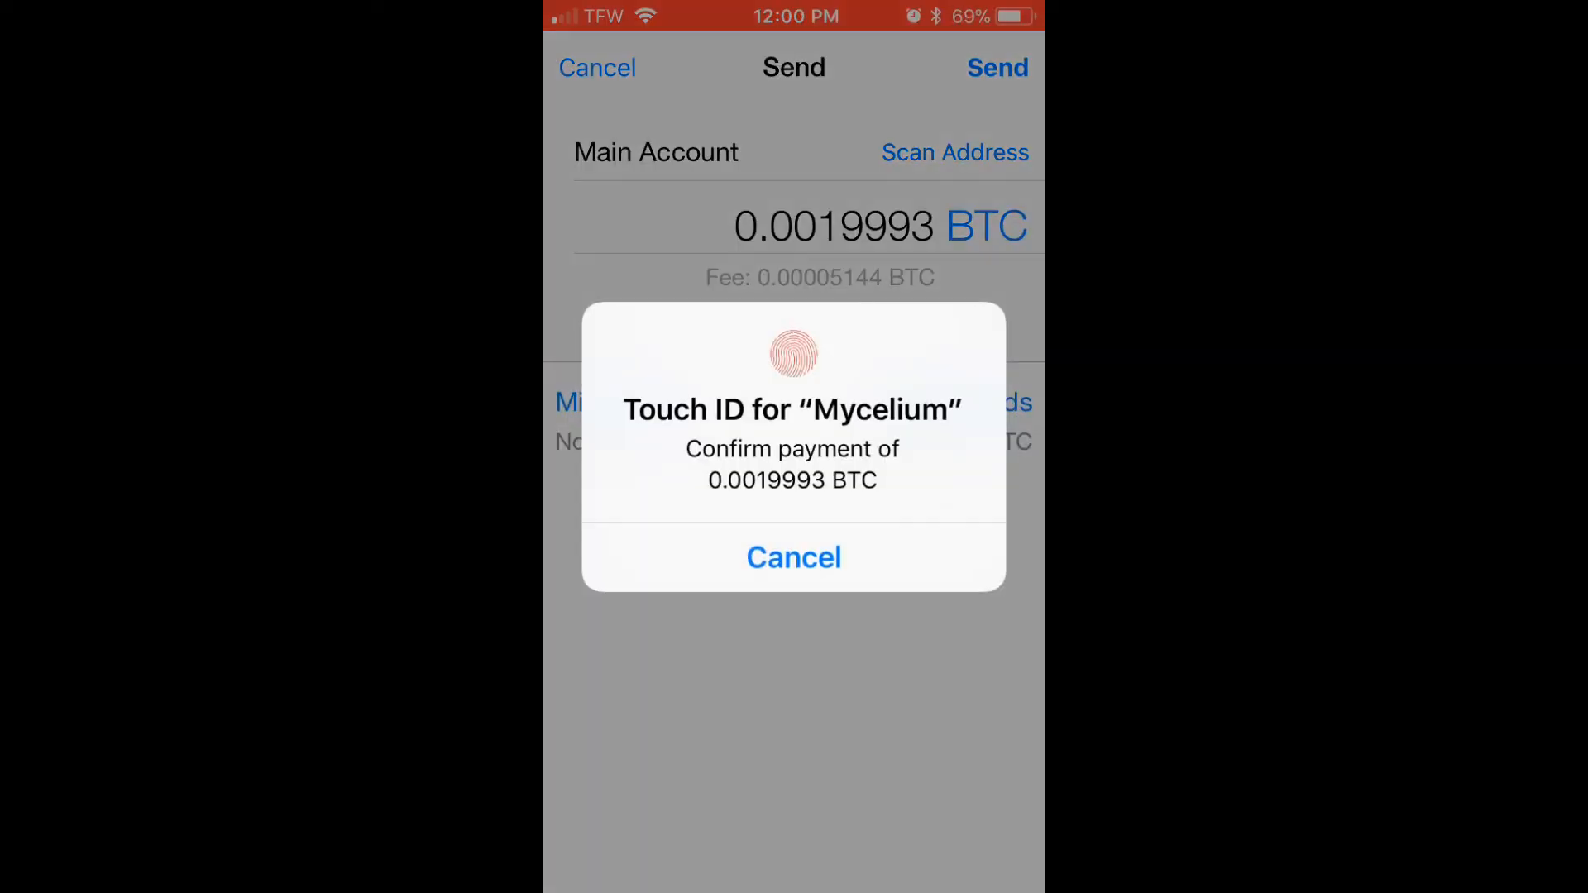